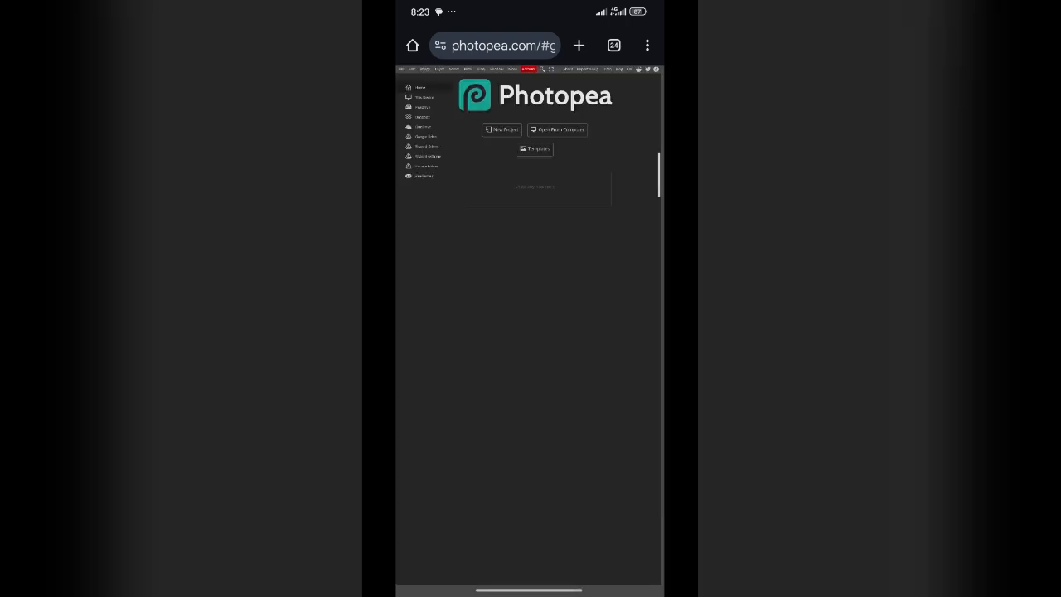
Open the megaphone photo from the phone's Downloads through the Android file picker.
{"action": "left_click", "coordinate": [647, 46]}
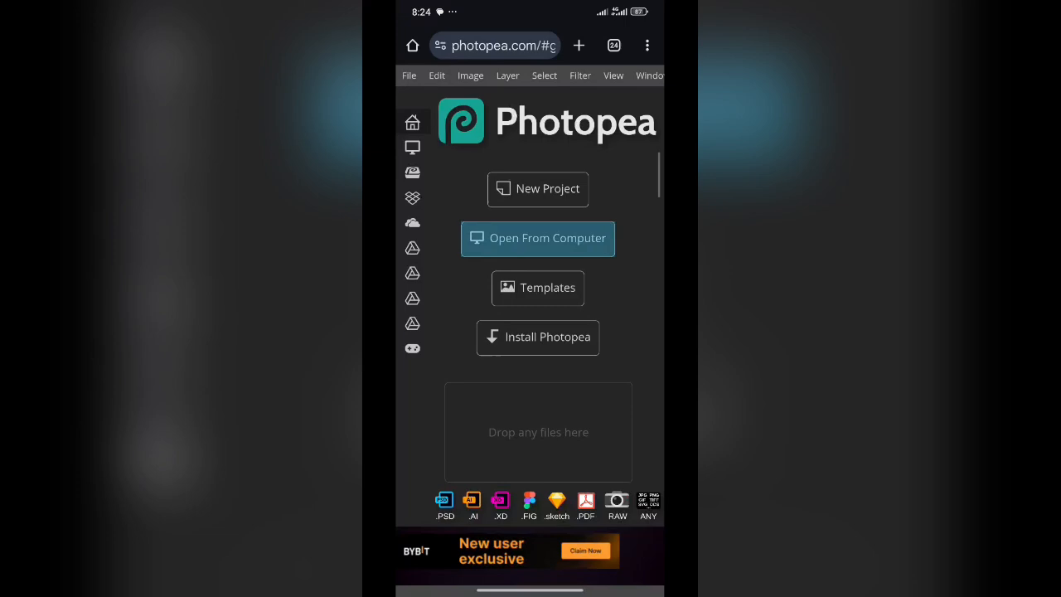
{"action": "left_click", "coordinate": [537, 238]}
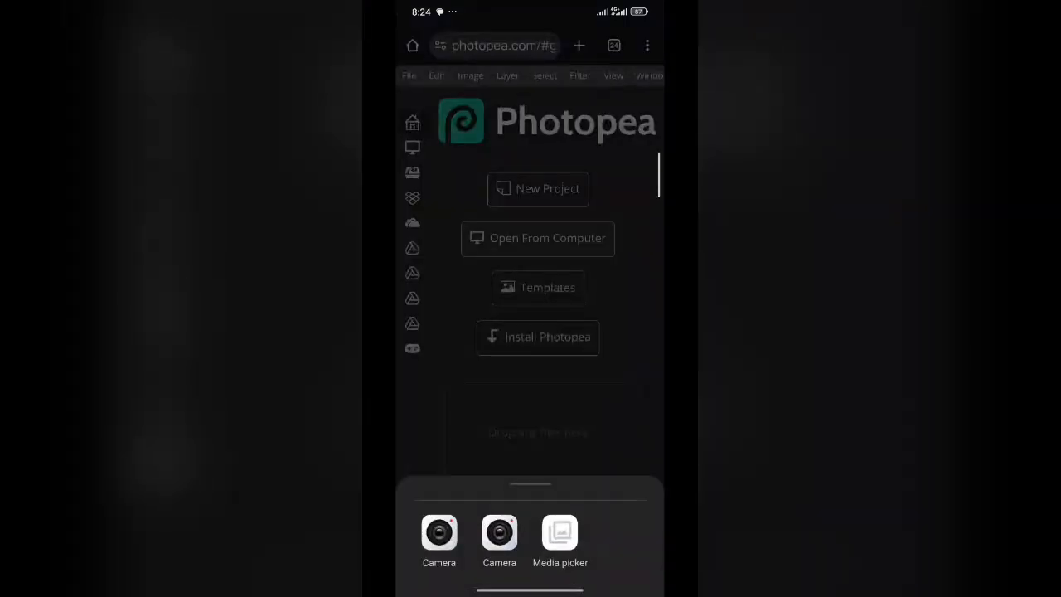
{"action": "left_click", "coordinate": [560, 539]}
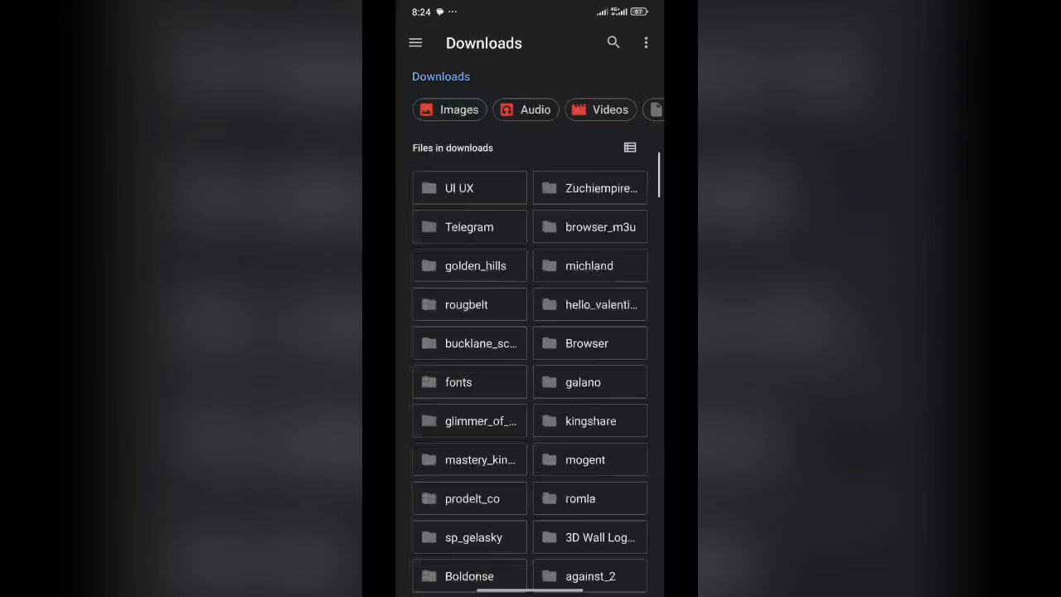
{"action": "left_click", "coordinate": [449, 110]}
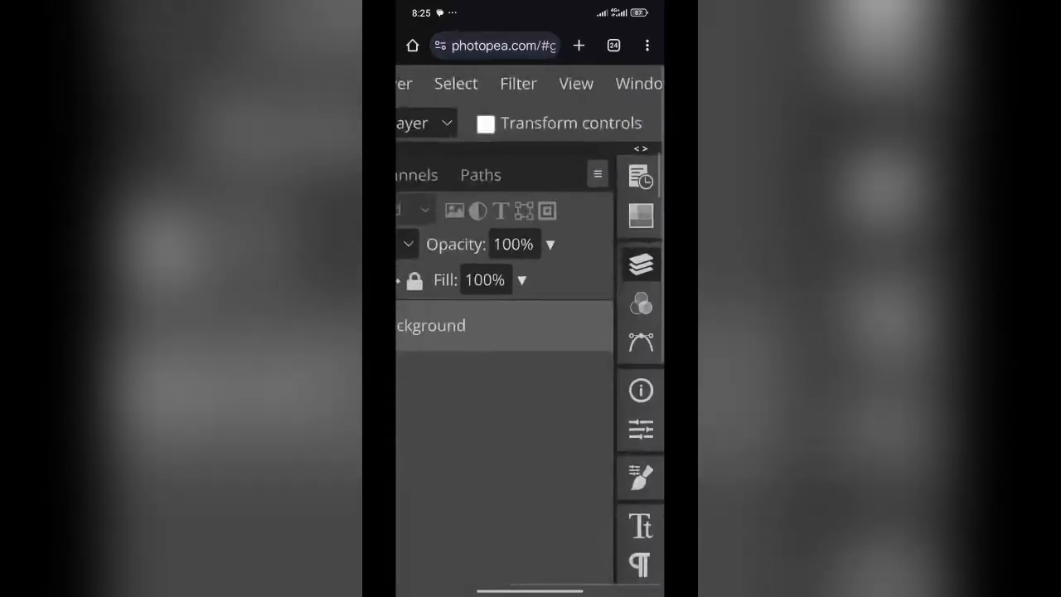
Close the floating Layers panel and show the Filter menu.
{"action": "left_click", "coordinate": [597, 174]}
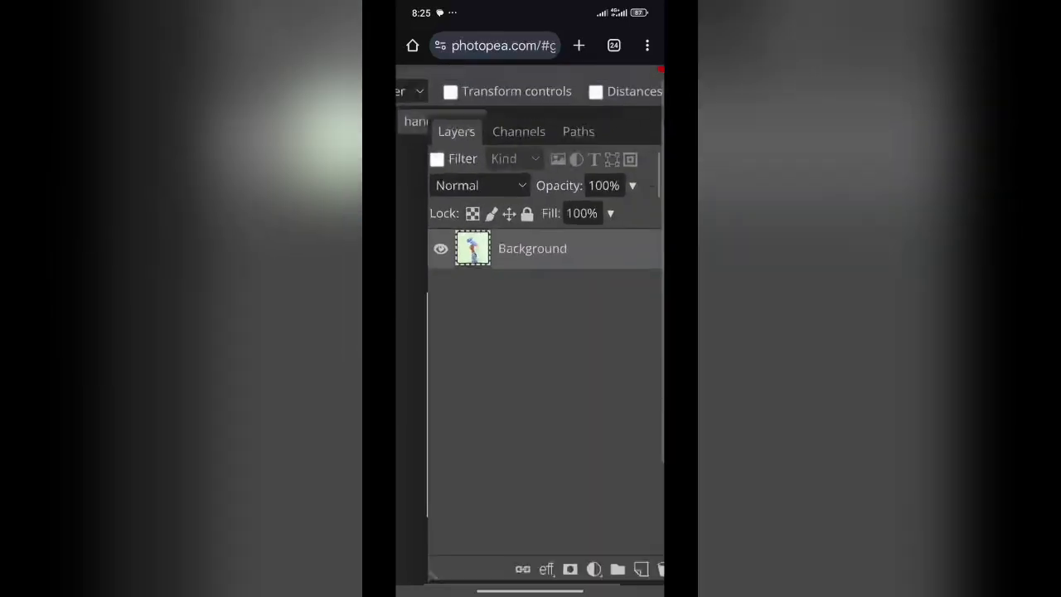
{"action": "left_click", "coordinate": [625, 128]}
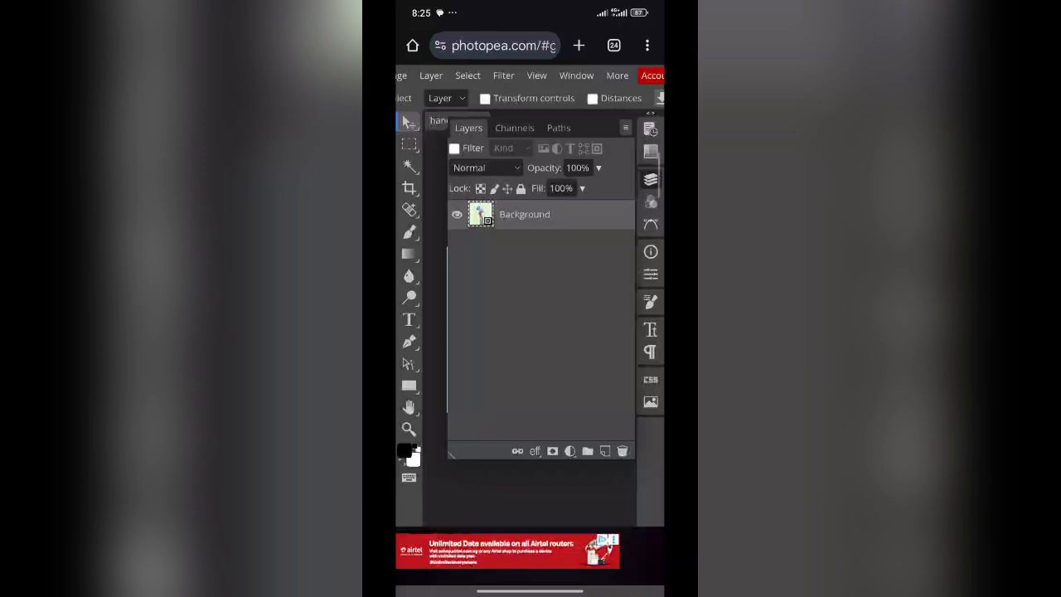
{"action": "left_click", "coordinate": [503, 76]}
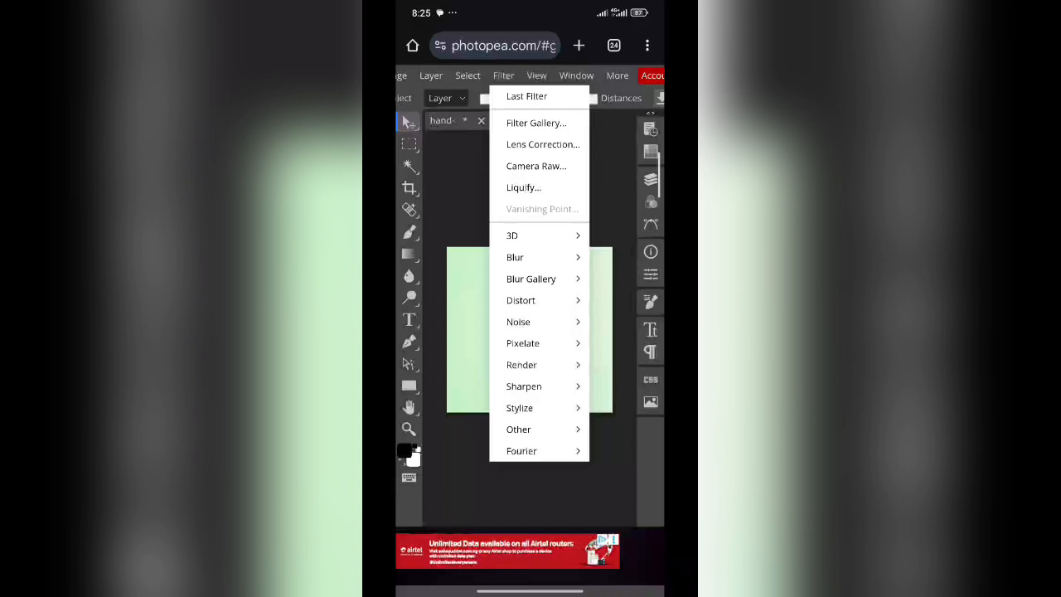
Preview the Distort > Glass effect on the megaphone photo in the Filter Gallery.
{"action": "left_click", "coordinate": [536, 123]}
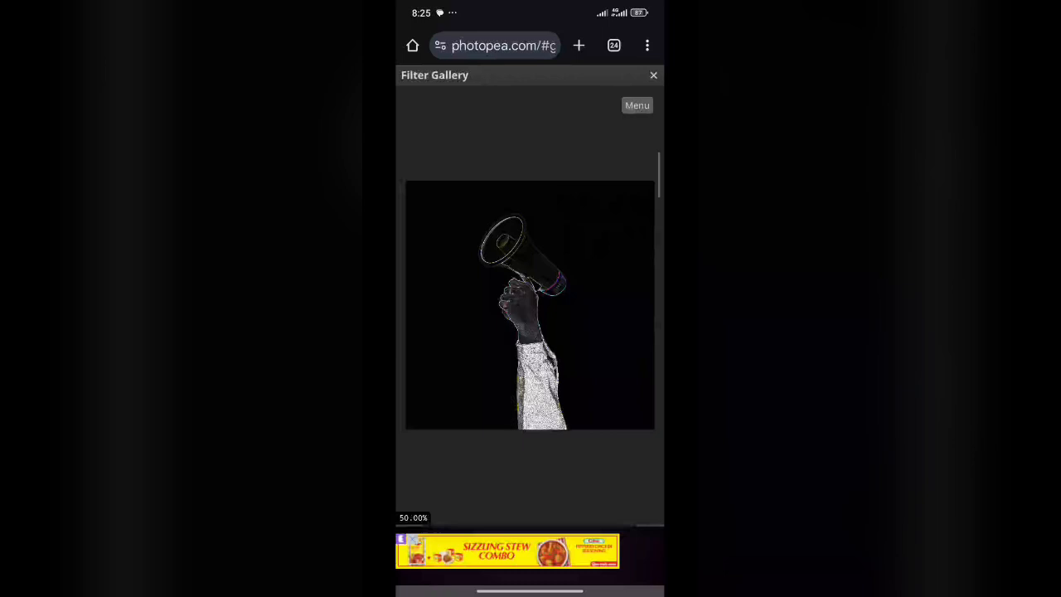
{"action": "left_click", "coordinate": [653, 75]}
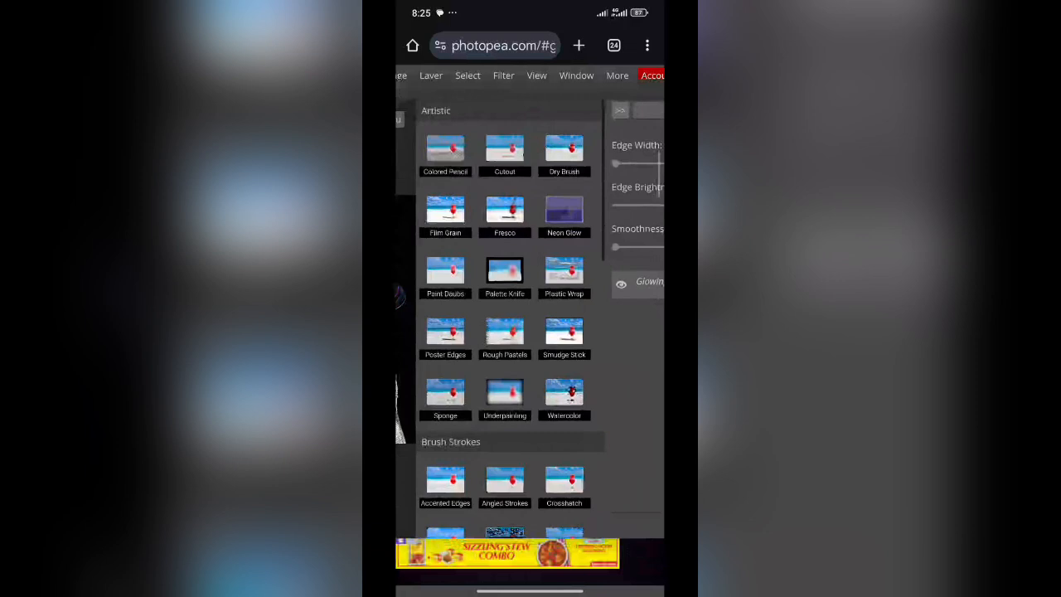
{"action": "scroll", "scroll_direction": "down", "scroll_amount": 3}
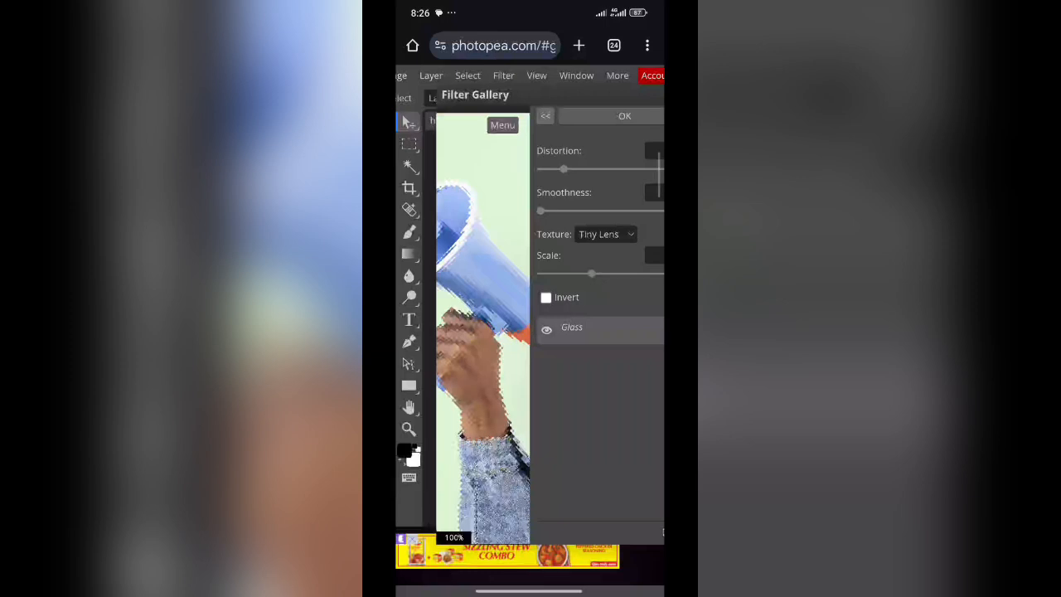
Set the Glass texture to Blocks with distortion 8 and smoothness 6.
{"action": "left_click", "coordinate": [605, 234]}
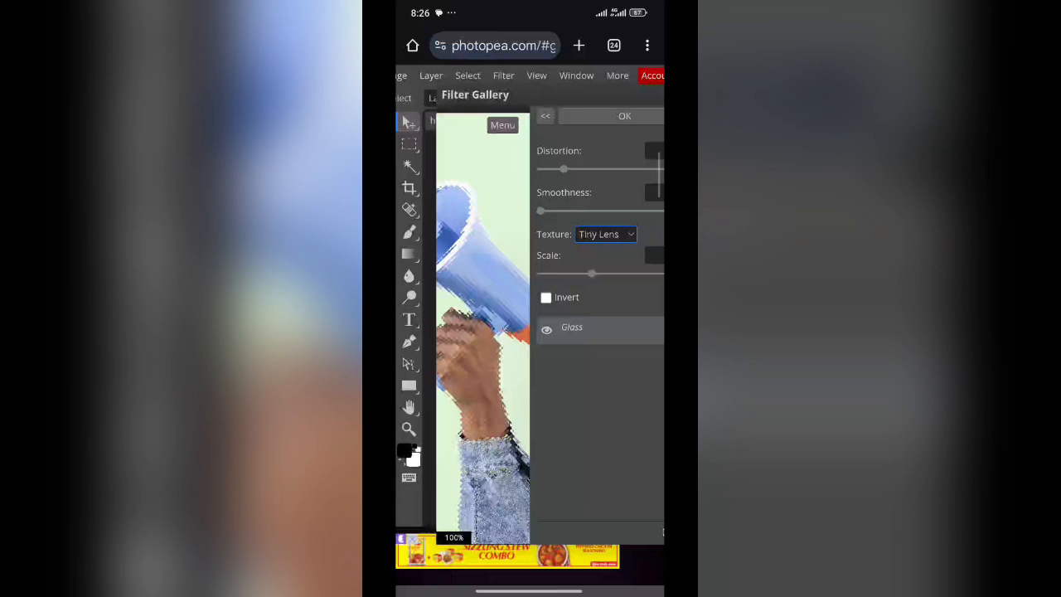
{"action": "left_click", "coordinate": [605, 234]}
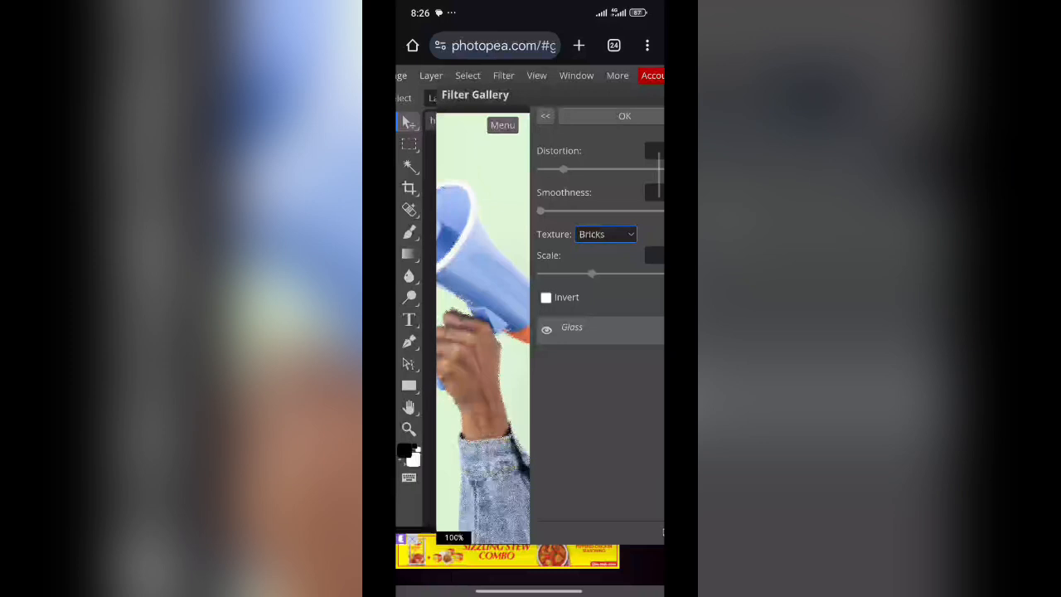
{"action": "left_click_drag", "start_coordinate": [561, 169], "coordinate": [603, 169]}
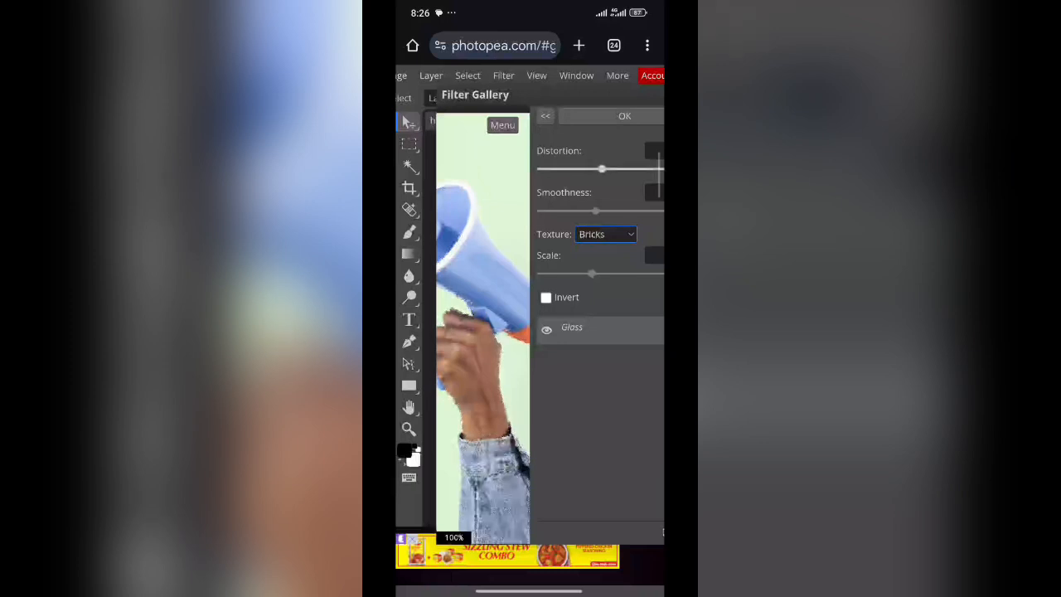
{"action": "left_click", "coordinate": [605, 234]}
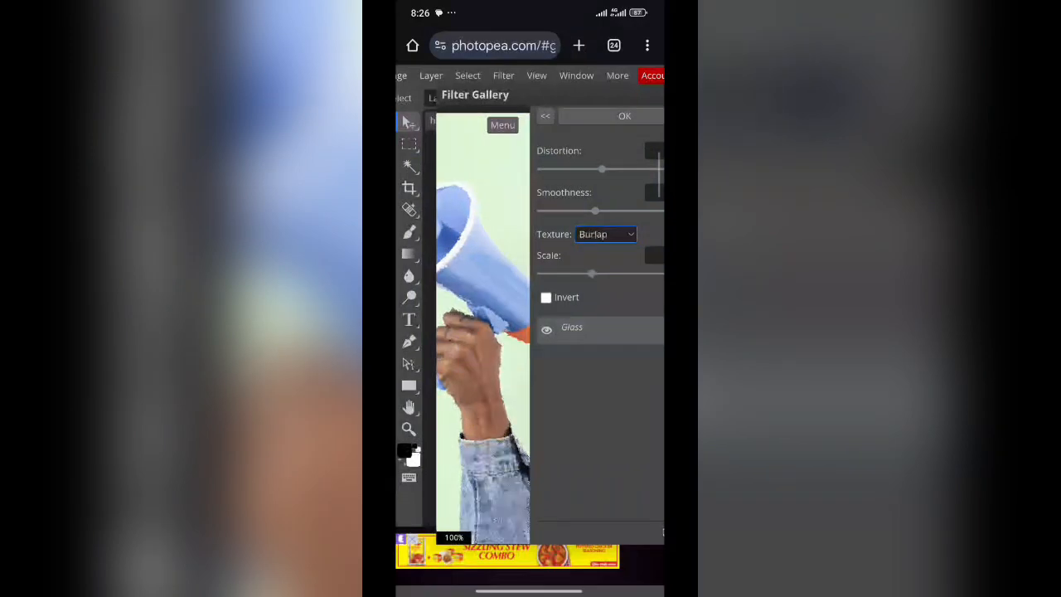
{"action": "left_click", "coordinate": [605, 234]}
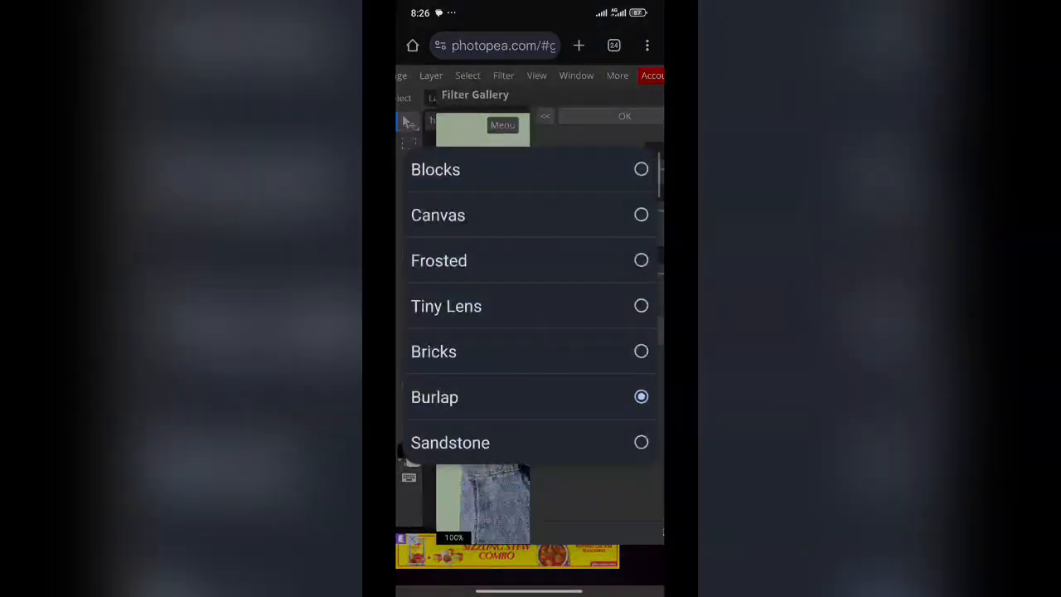
{"action": "left_click", "coordinate": [435, 170]}
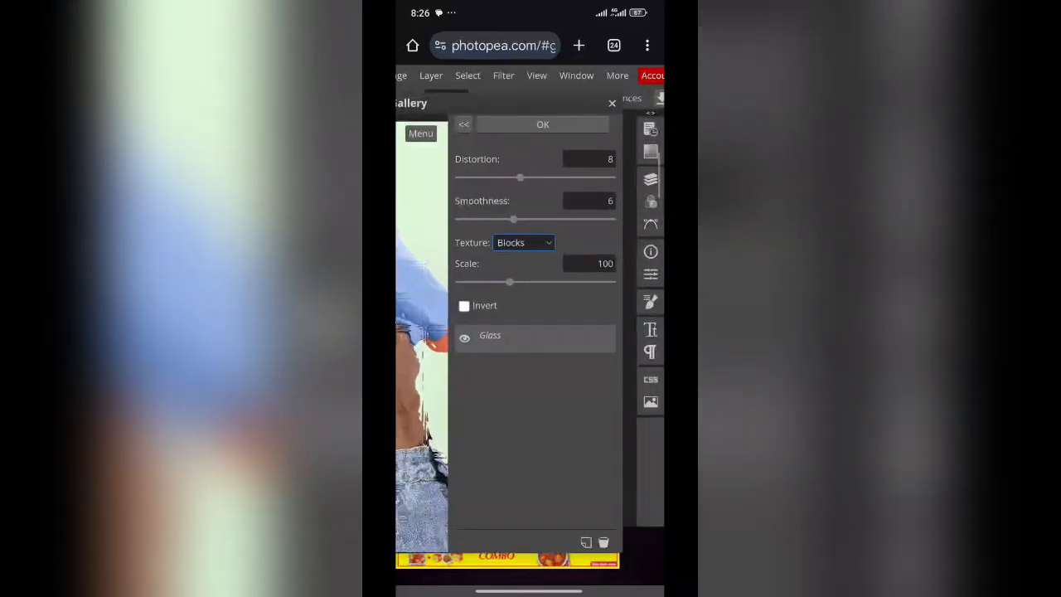
{"action": "left_click", "coordinate": [542, 124]}
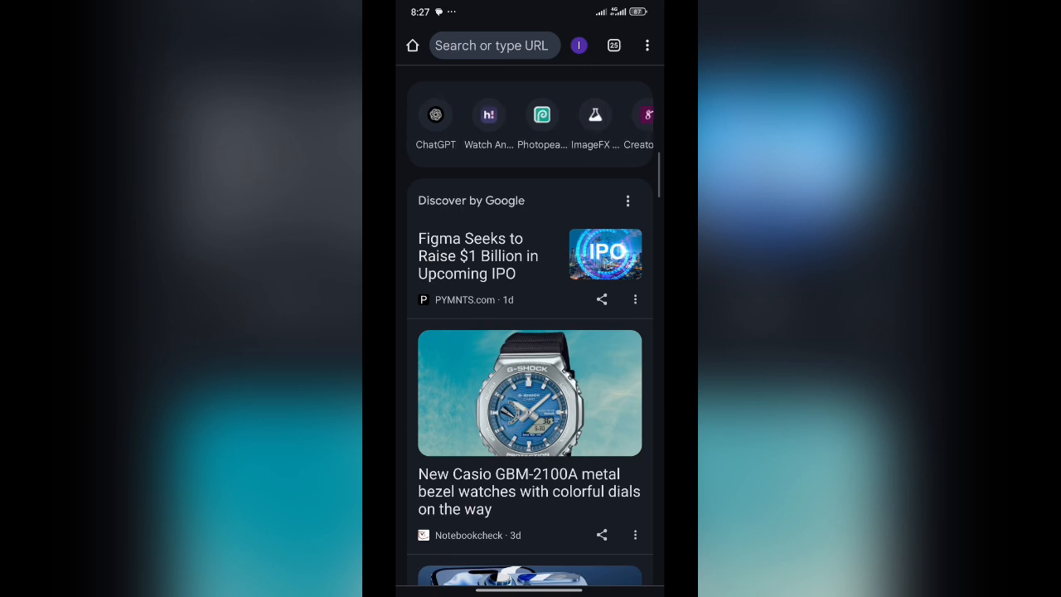
Load magicpattern.design/tools/fractal-glass in a new Chrome tab.
{"action": "left_click", "coordinate": [493, 45]}
{"action": "type", "text": "magicp"}
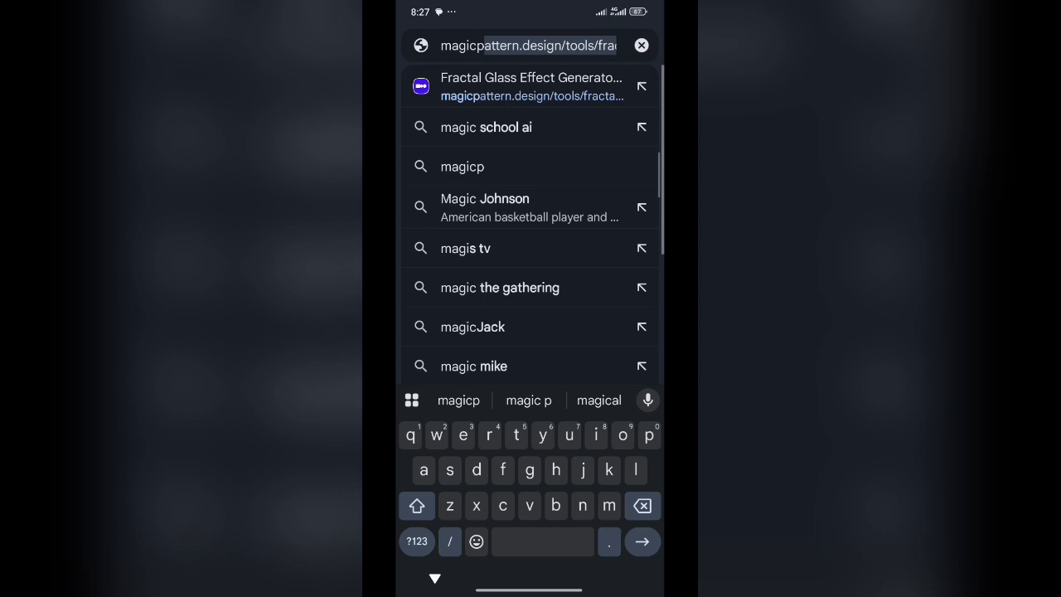
{"action": "type", "text": "a"}
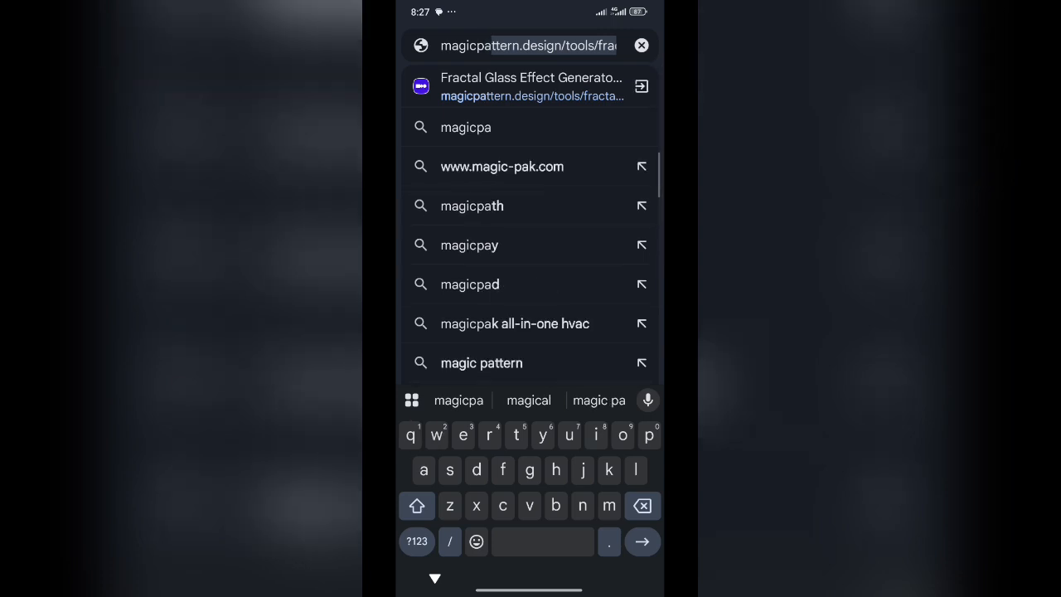
{"action": "left_click", "coordinate": [531, 86]}
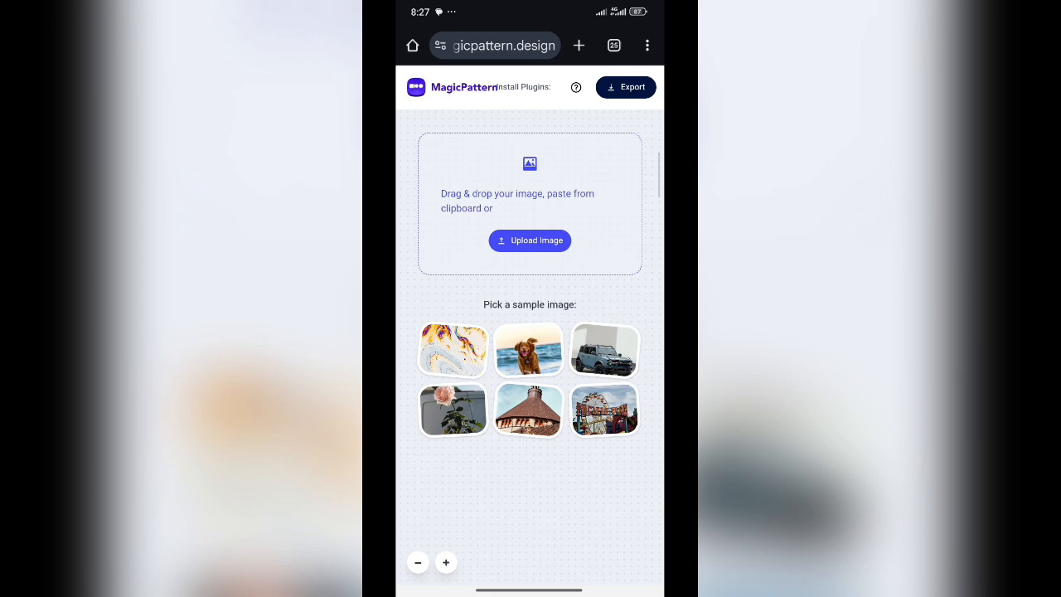
Upload the Emet Villa II flyer from the phone's photo picker.
{"action": "left_click", "coordinate": [530, 240]}
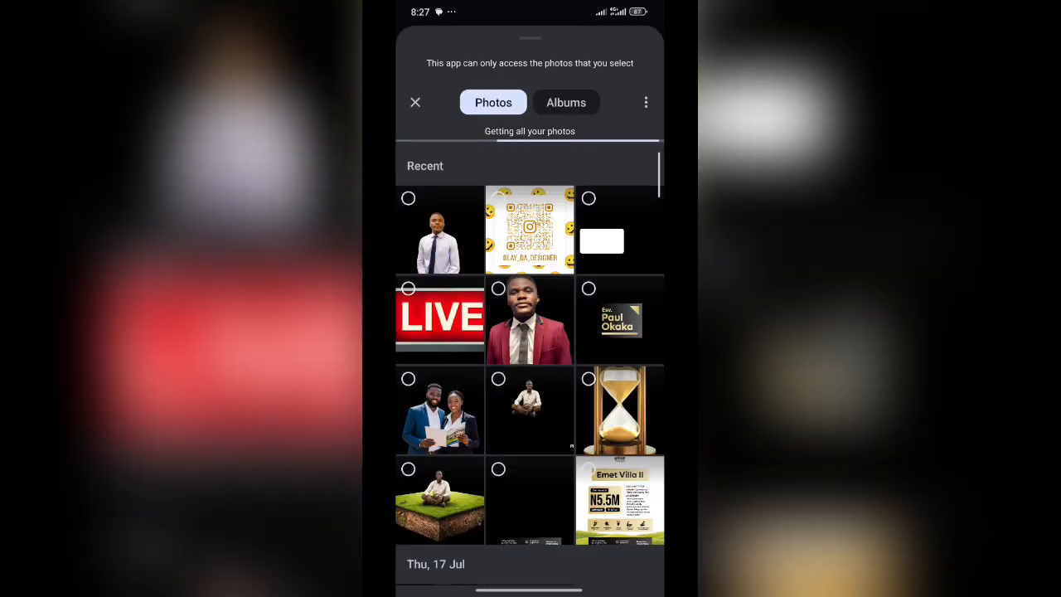
{"action": "scroll", "scroll_direction": "down", "scroll_amount": 3}
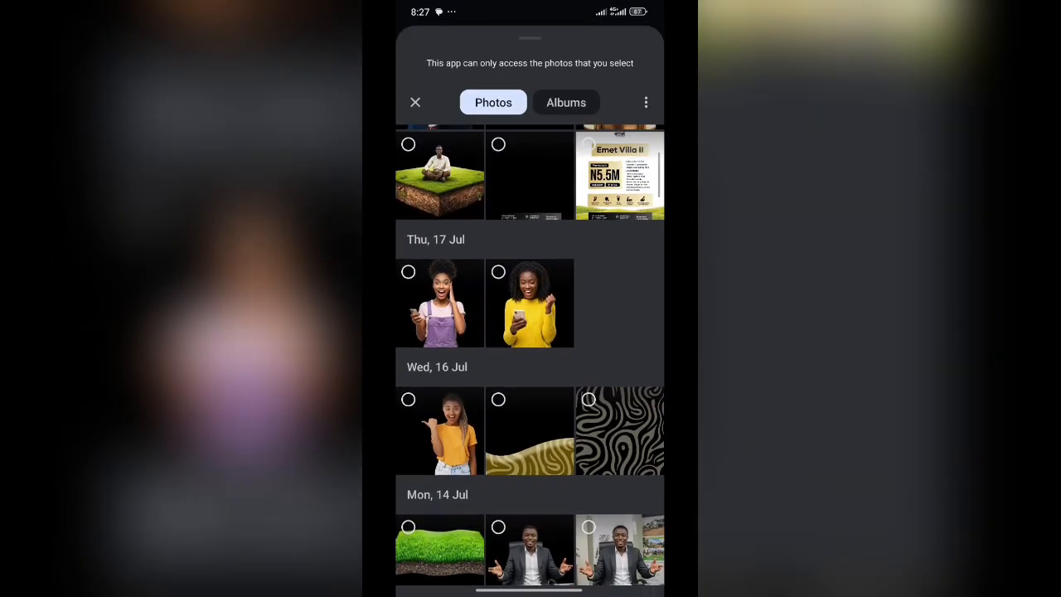
{"action": "left_click", "coordinate": [619, 175]}
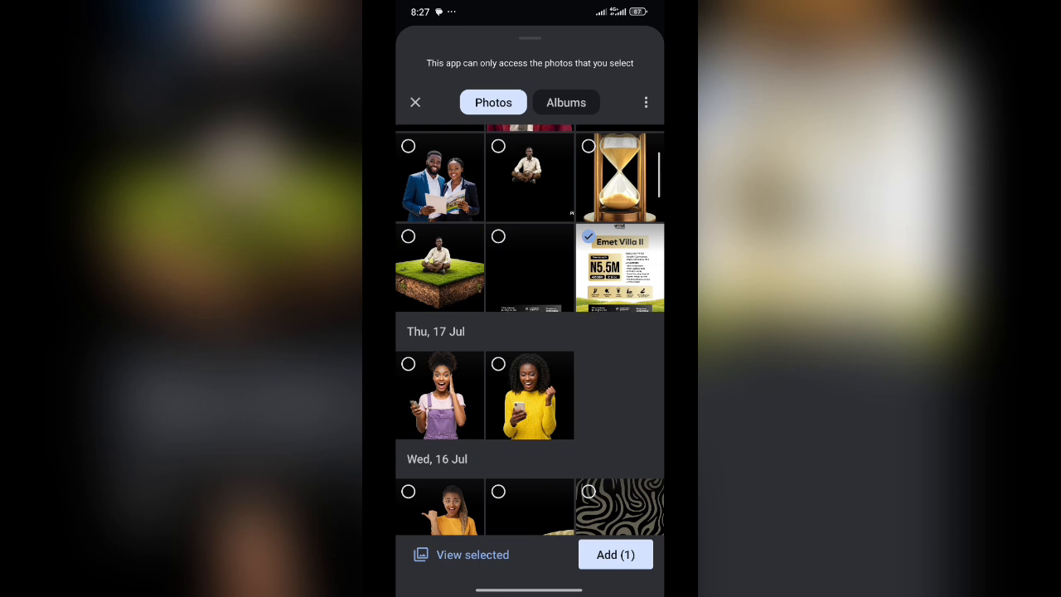
{"action": "left_click", "coordinate": [615, 553]}
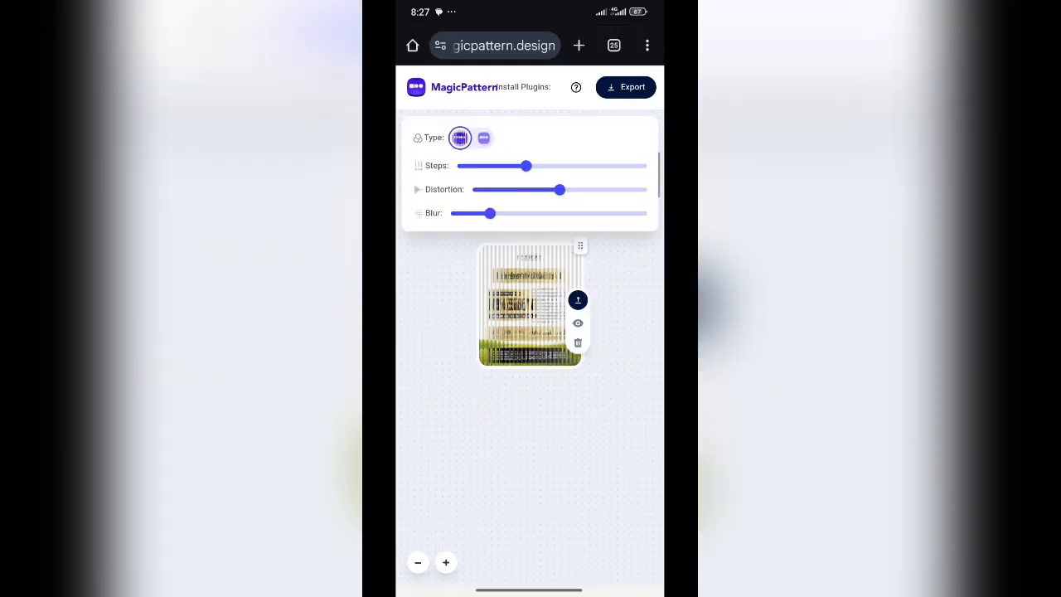
Lower the glass distortion, add more ribs and increase the blur.
{"action": "left_click_drag", "start_coordinate": [560, 190], "coordinate": [538, 189]}
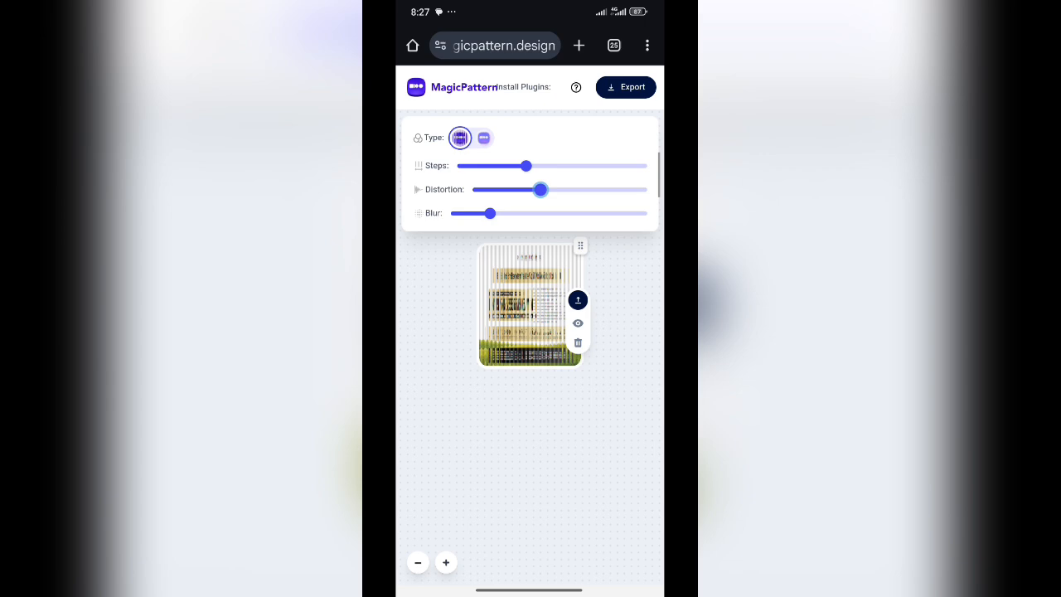
{"action": "left_click_drag", "start_coordinate": [524, 166], "coordinate": [560, 166]}
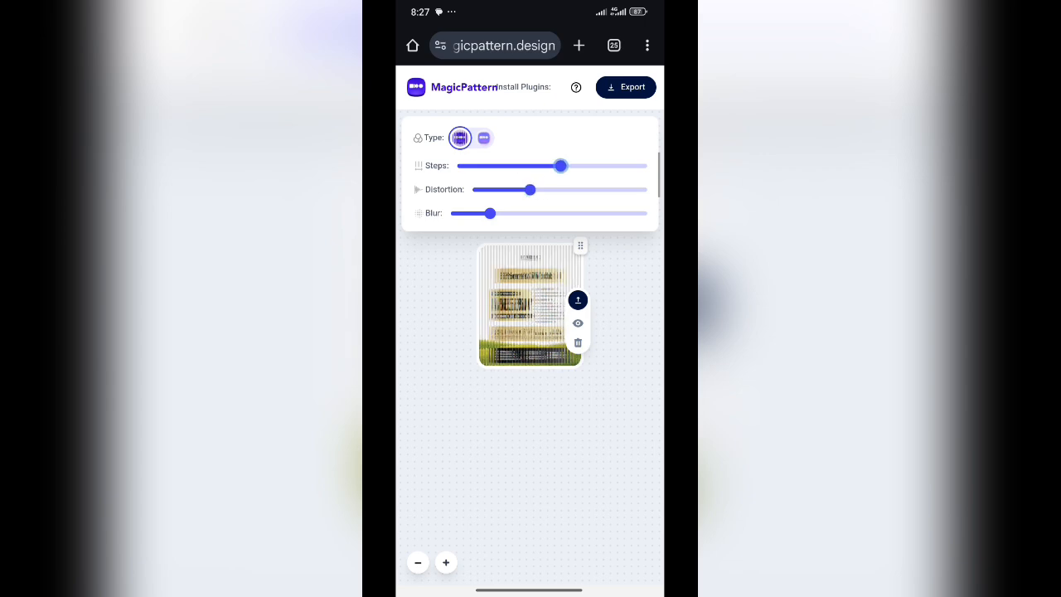
{"action": "left_click_drag", "start_coordinate": [473, 213], "coordinate": [547, 213]}
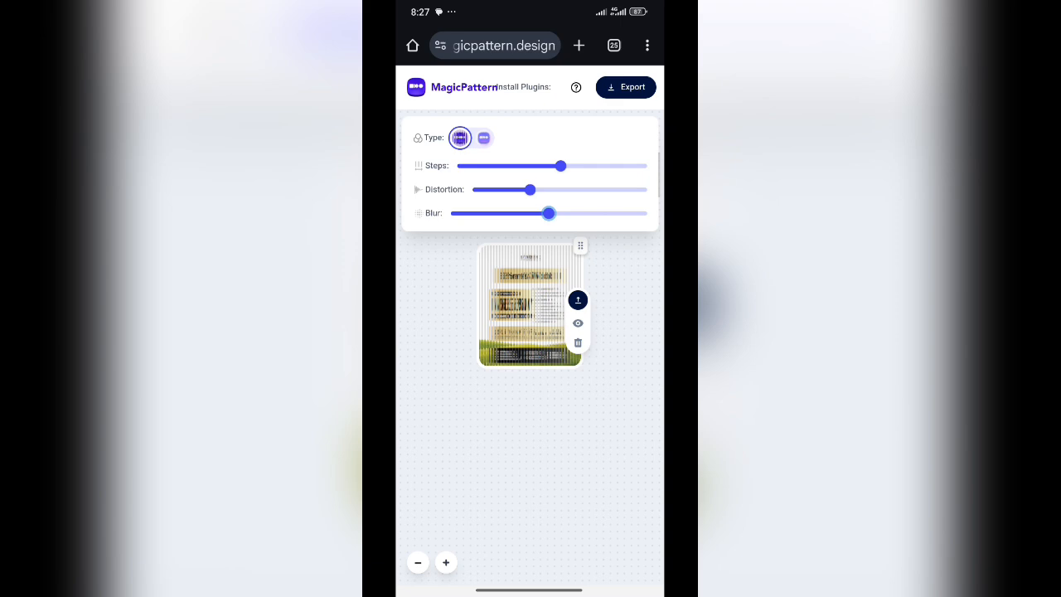
{"action": "left_click_drag", "start_coordinate": [549, 213], "coordinate": [539, 213]}
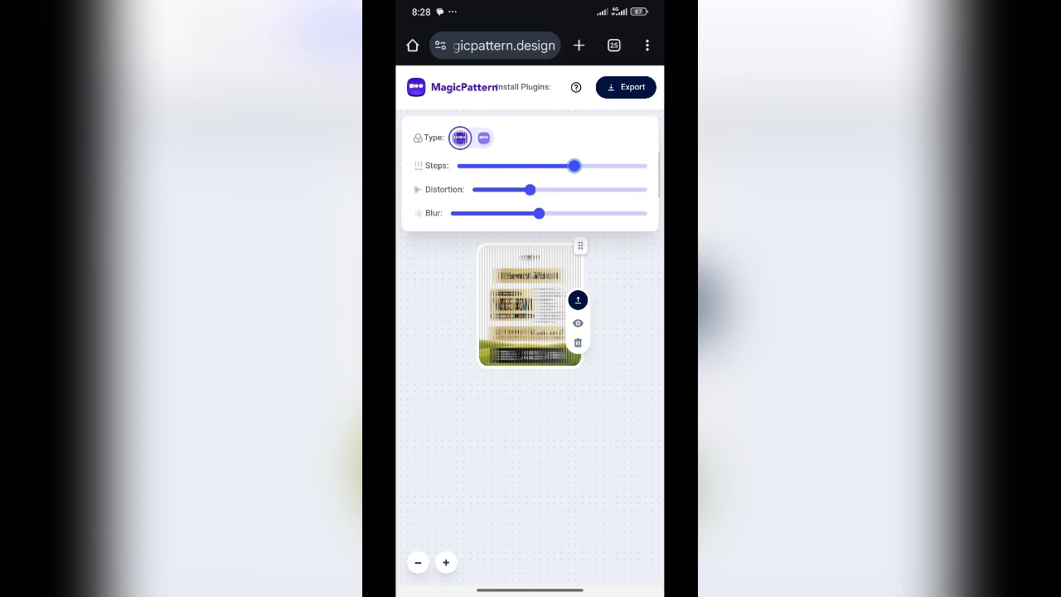
{"action": "left_click", "coordinate": [625, 87]}
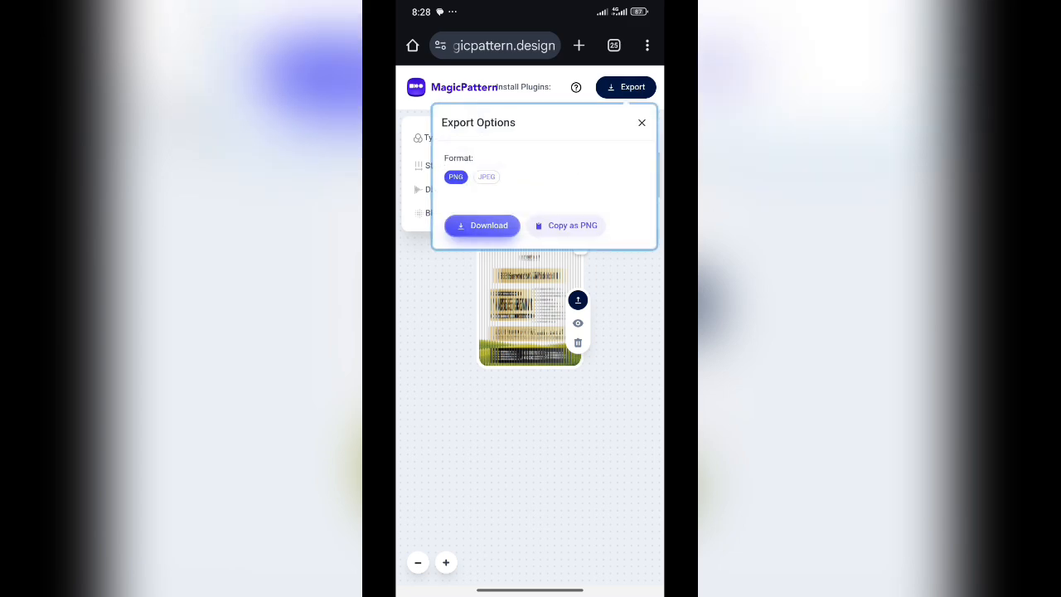
Download the fractal glass flyer as a PNG file.
{"action": "left_click", "coordinate": [482, 224]}
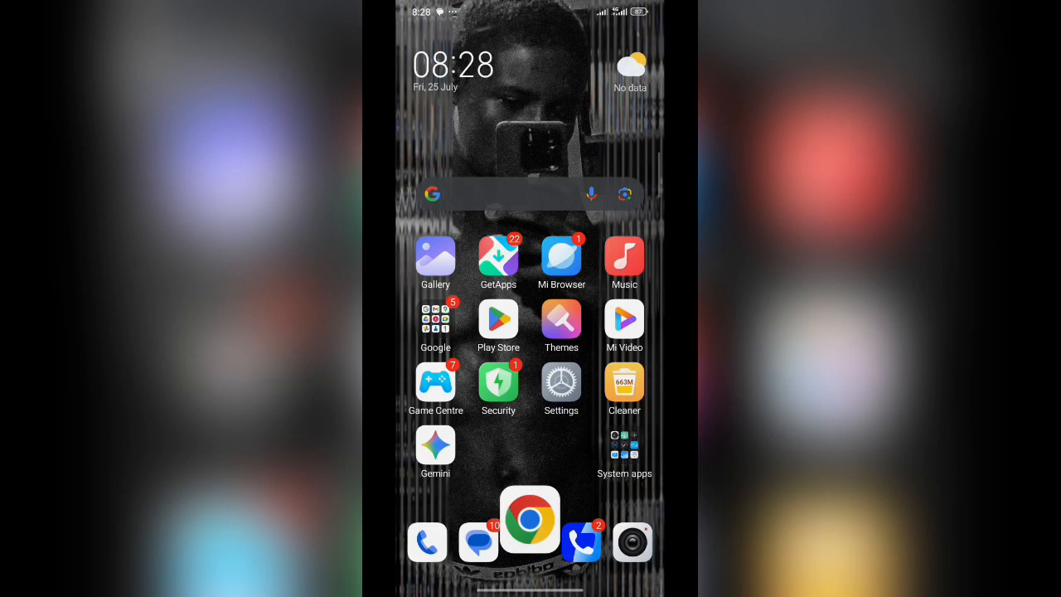
{"action": "scroll", "scroll_direction": "left", "scroll_amount": 3}
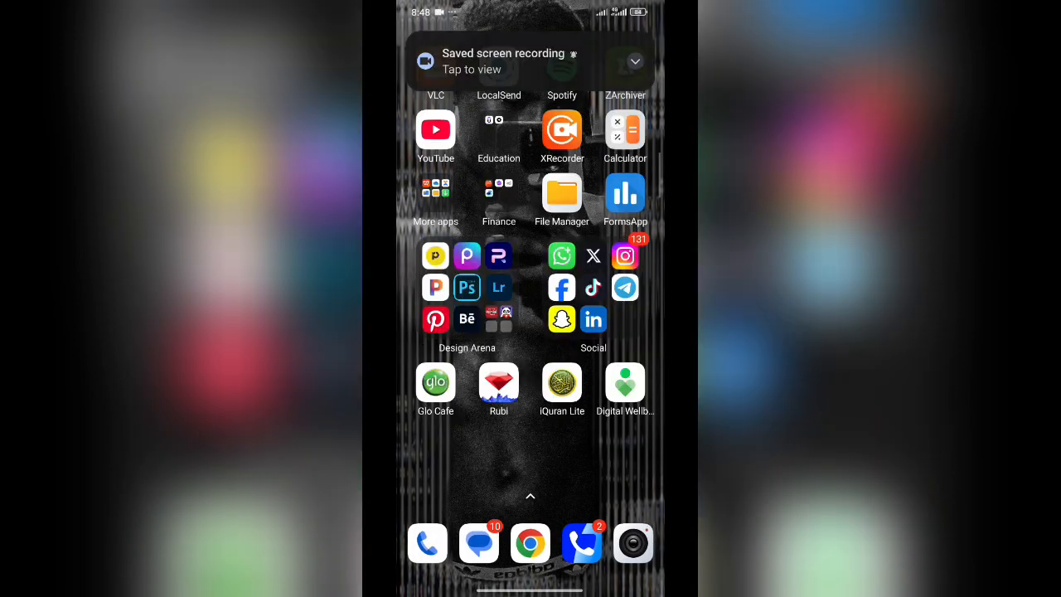